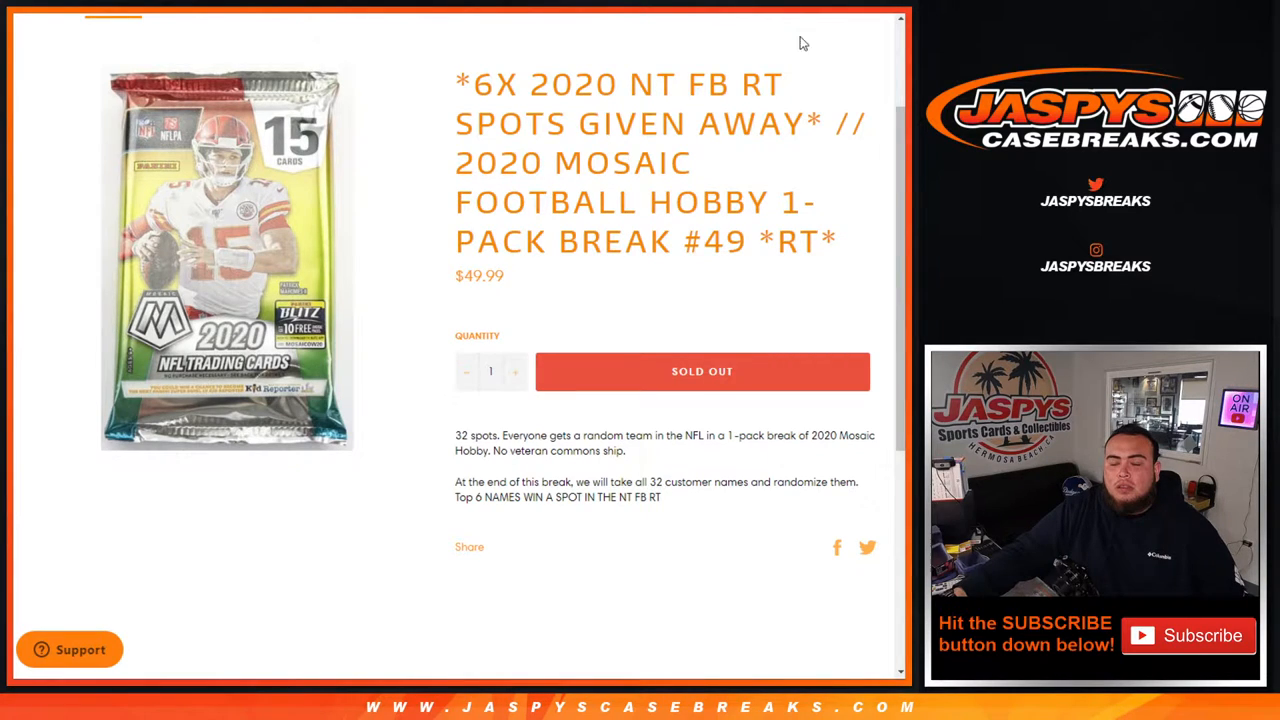
mouse_move(610, 196)
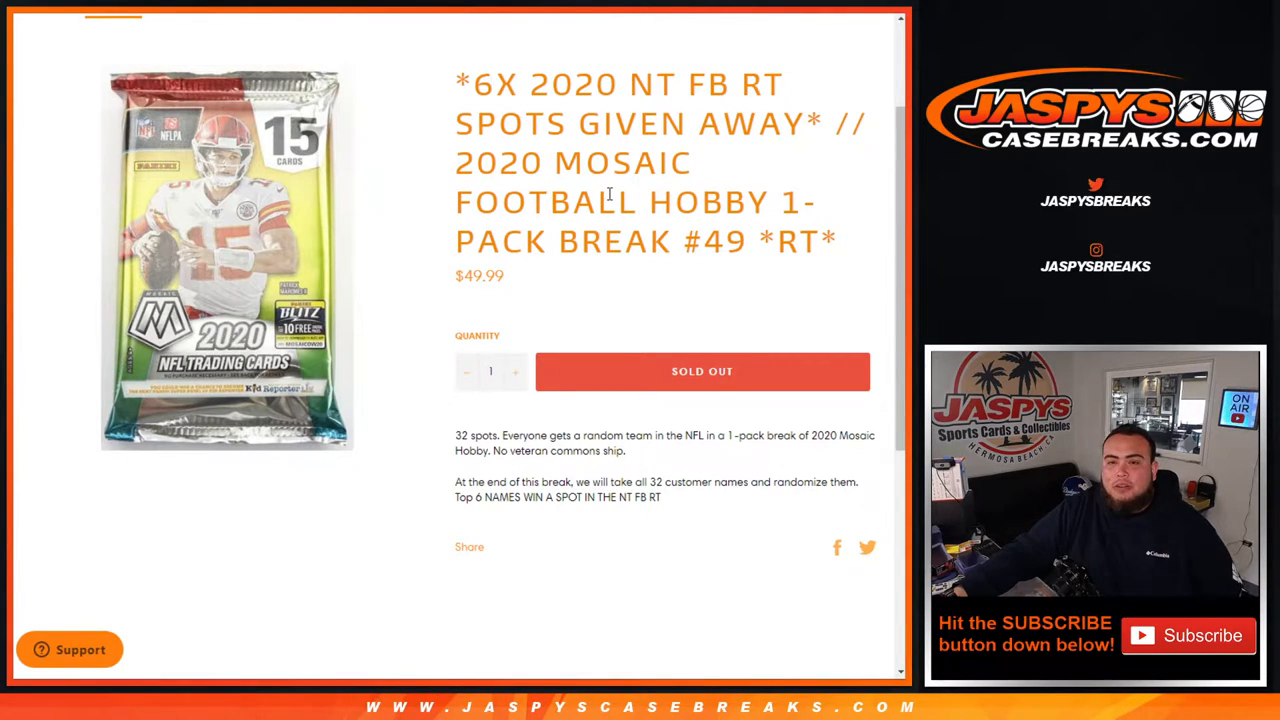
mouse_move(556, 62)
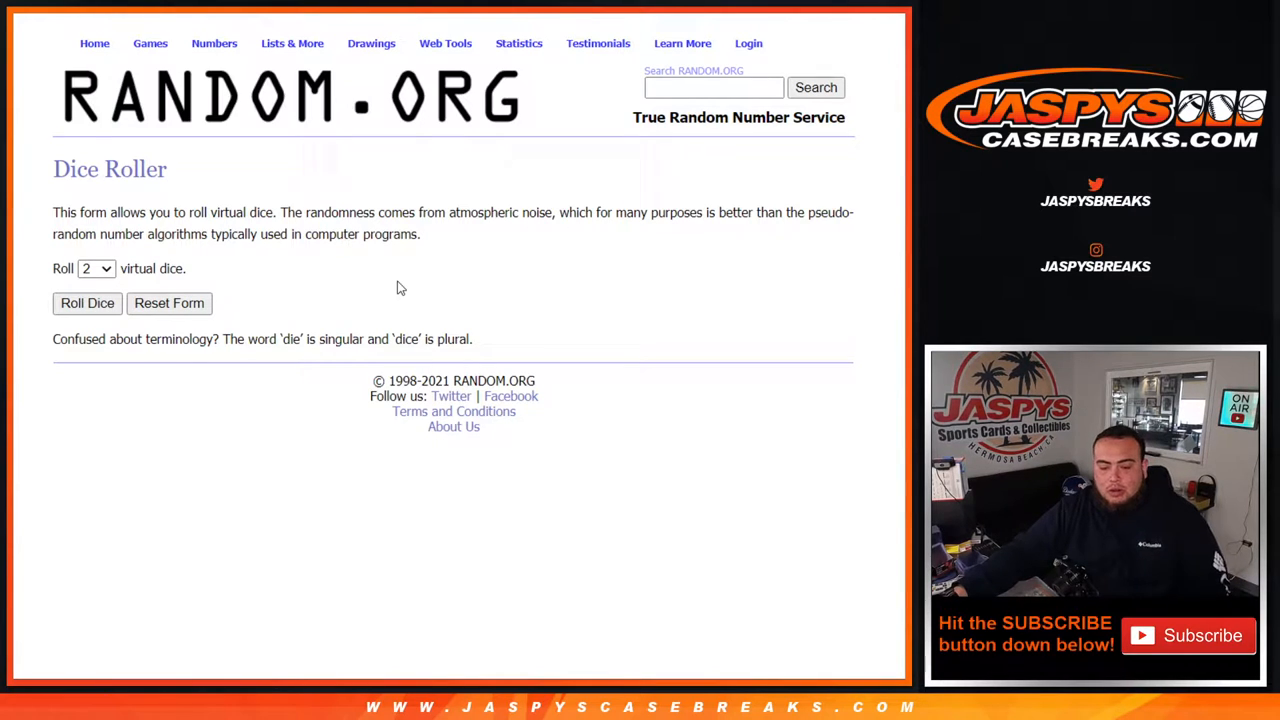
mouse_move(202, 138)
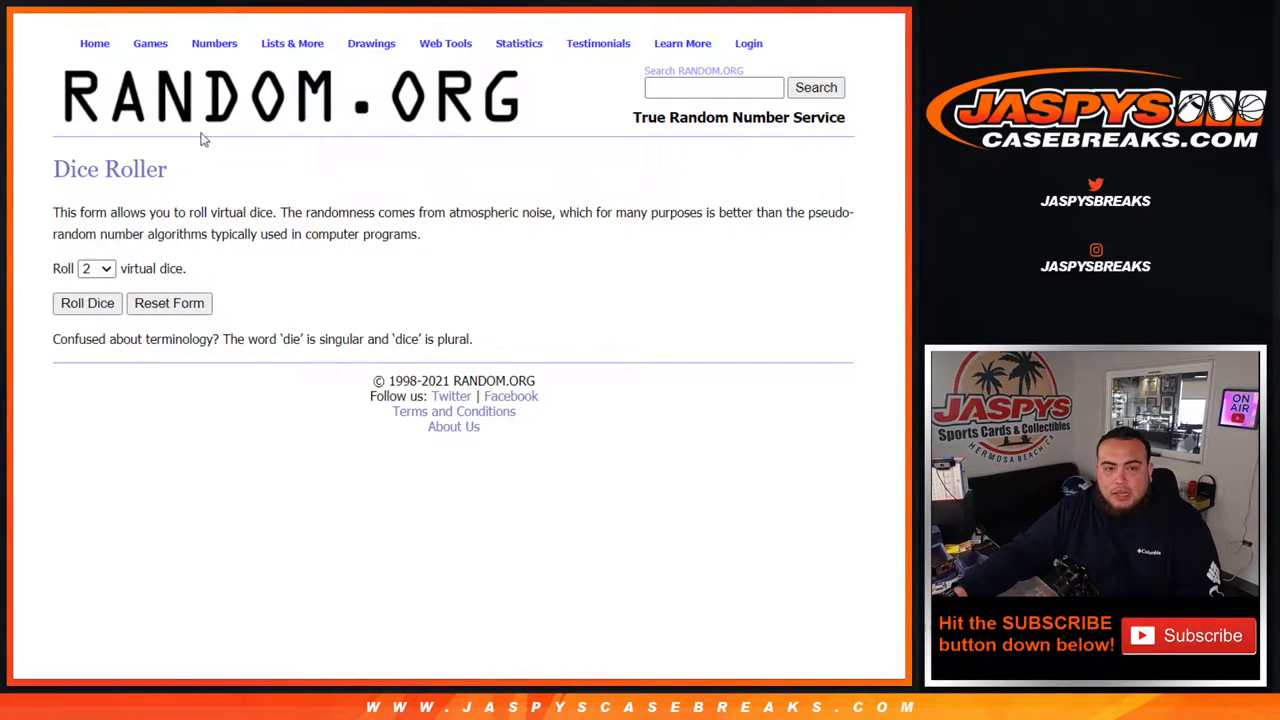
Randomize the 32 customer names repeatedly until the result reports 4 times.
click(88, 304)
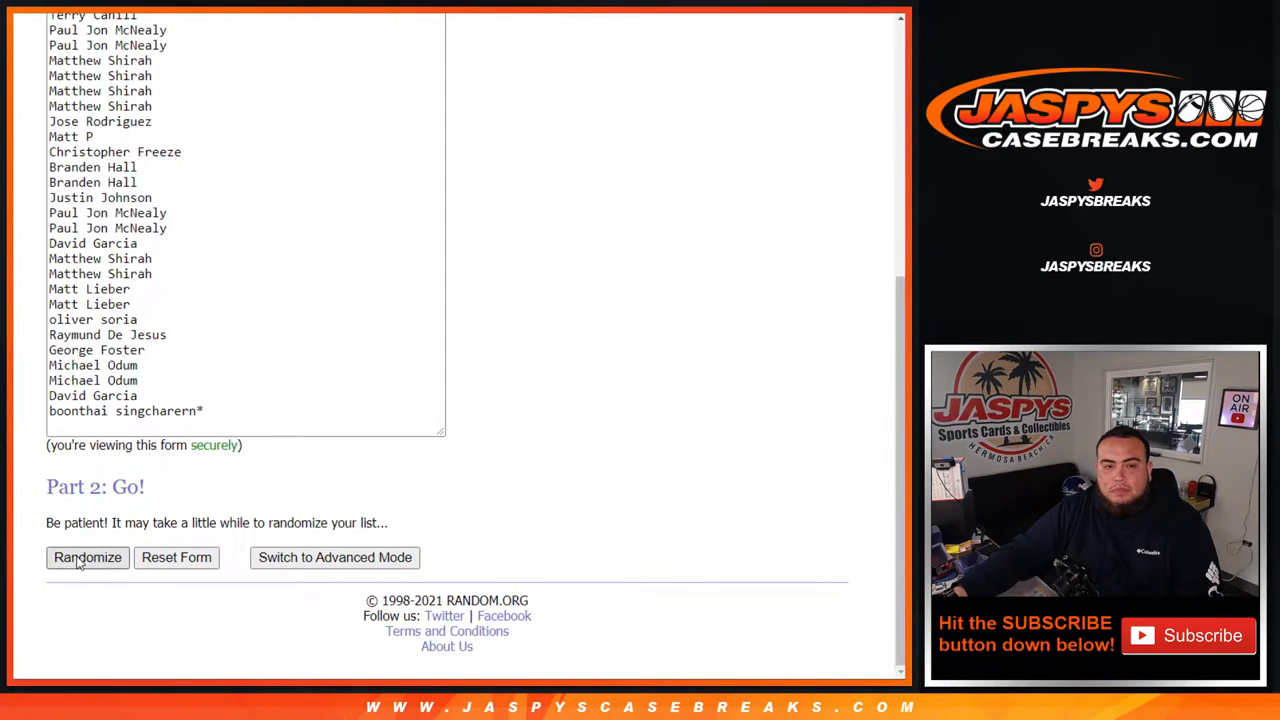
click(88, 556)
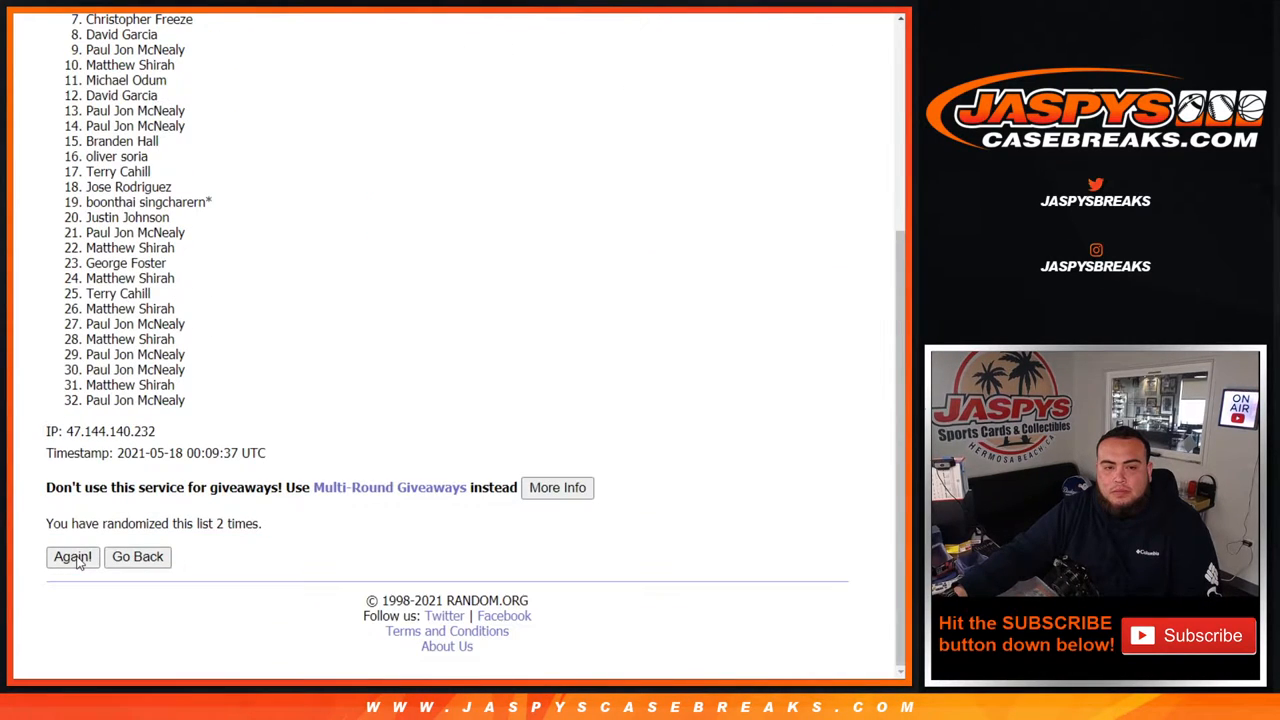
click(72, 556)
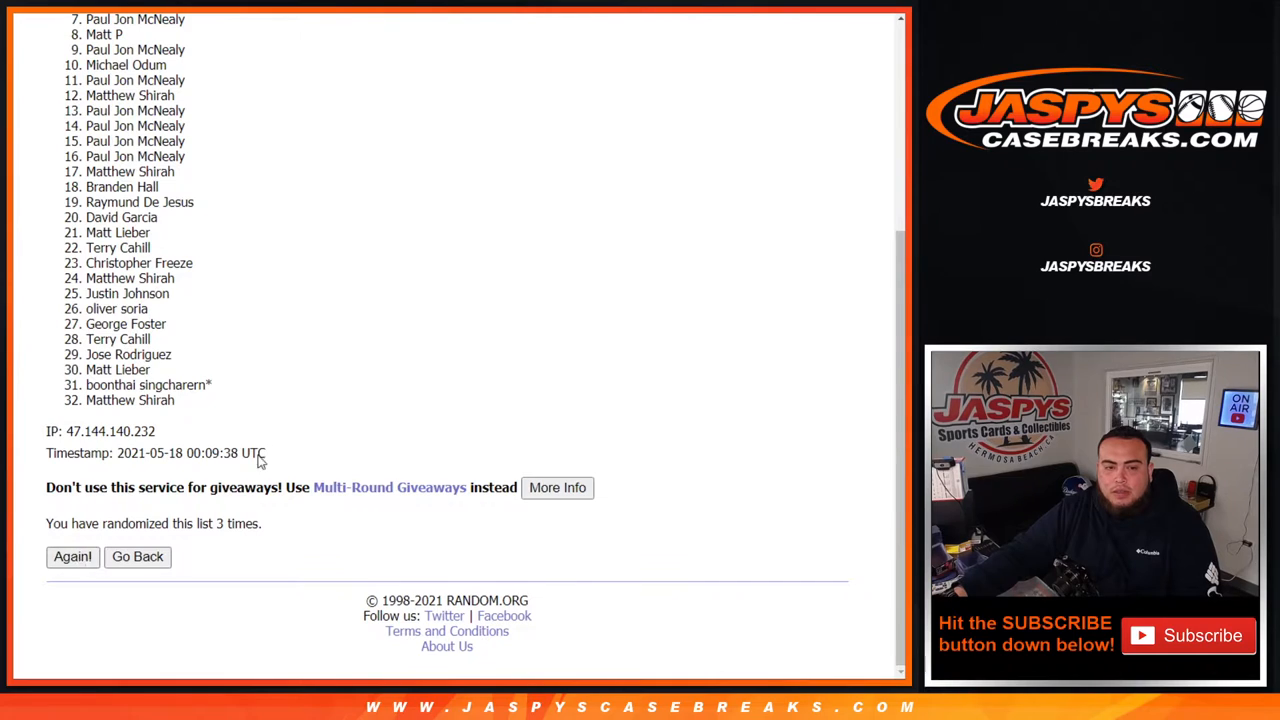
click(72, 556)
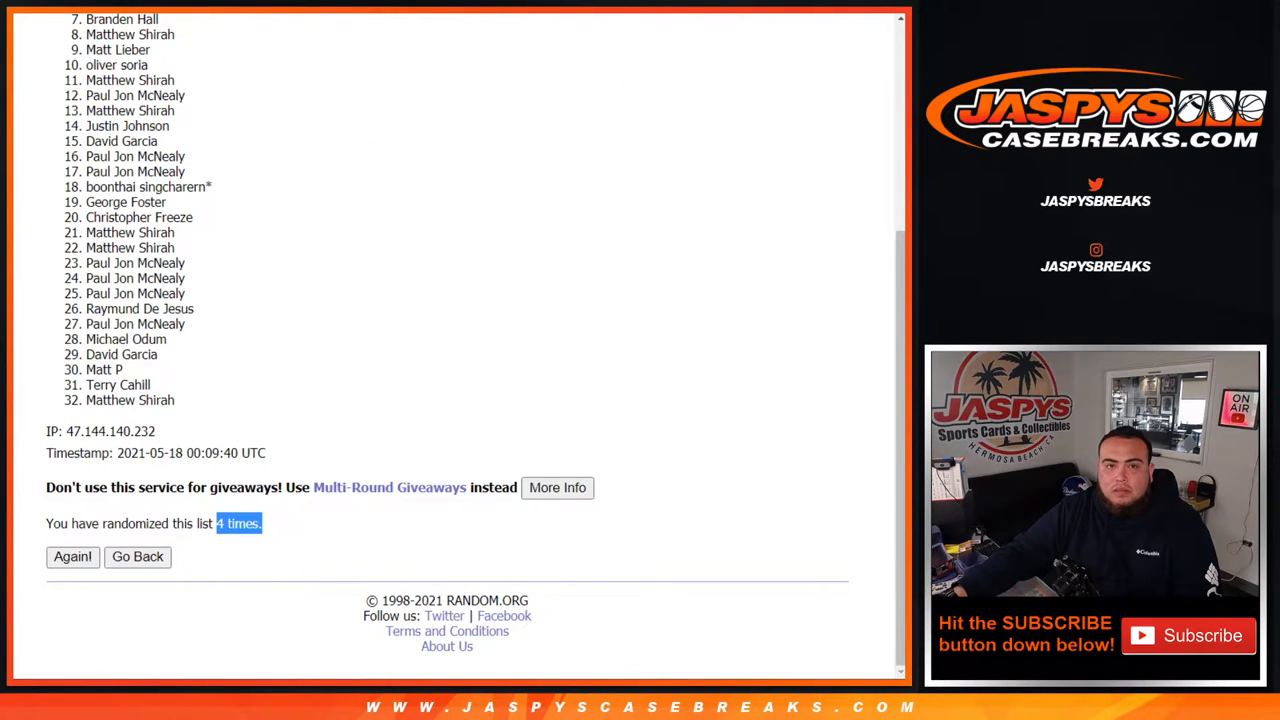
click(72, 556)
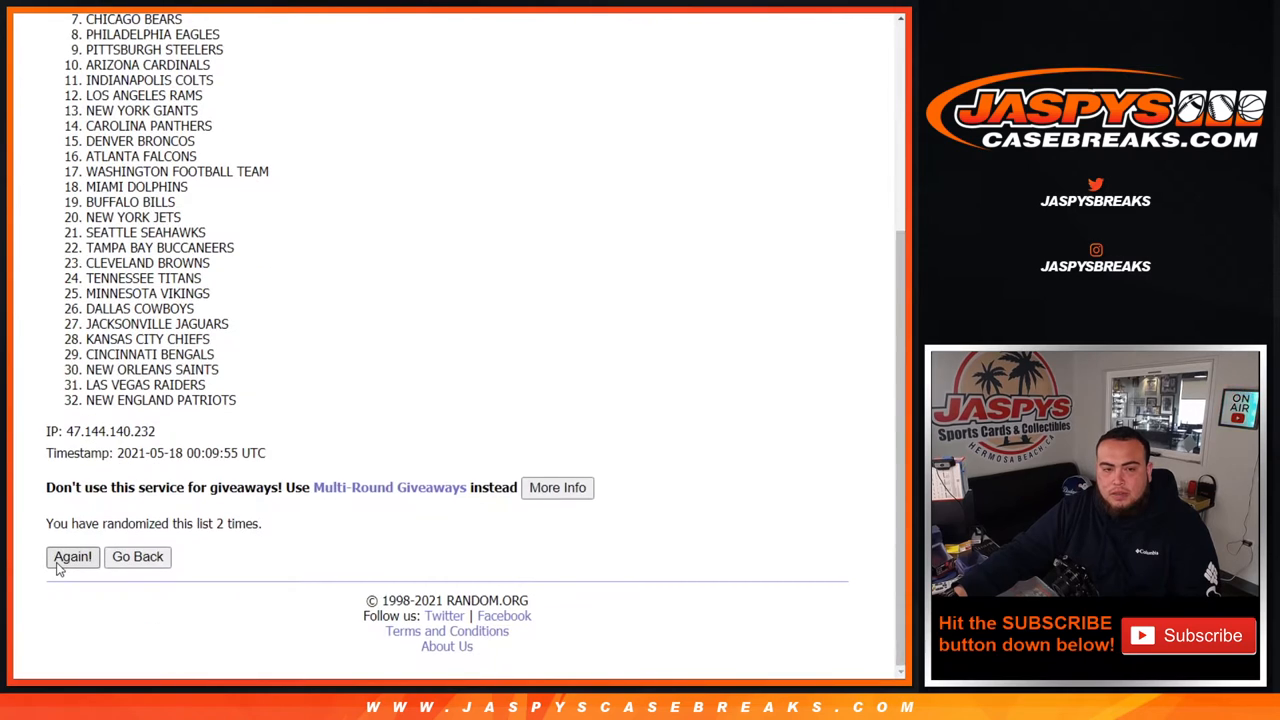
Bring the NFL team list to 4 randomizations and select the final shuffled 32 names.
click(72, 556)
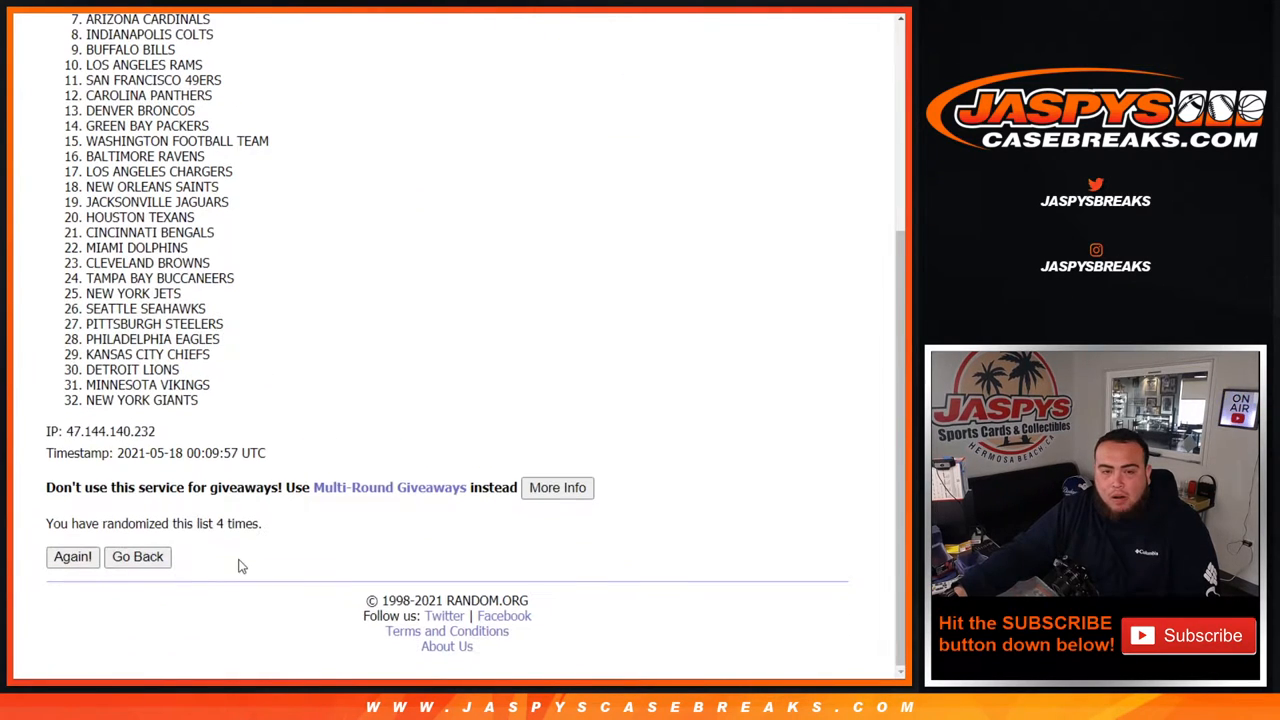
click(72, 556)
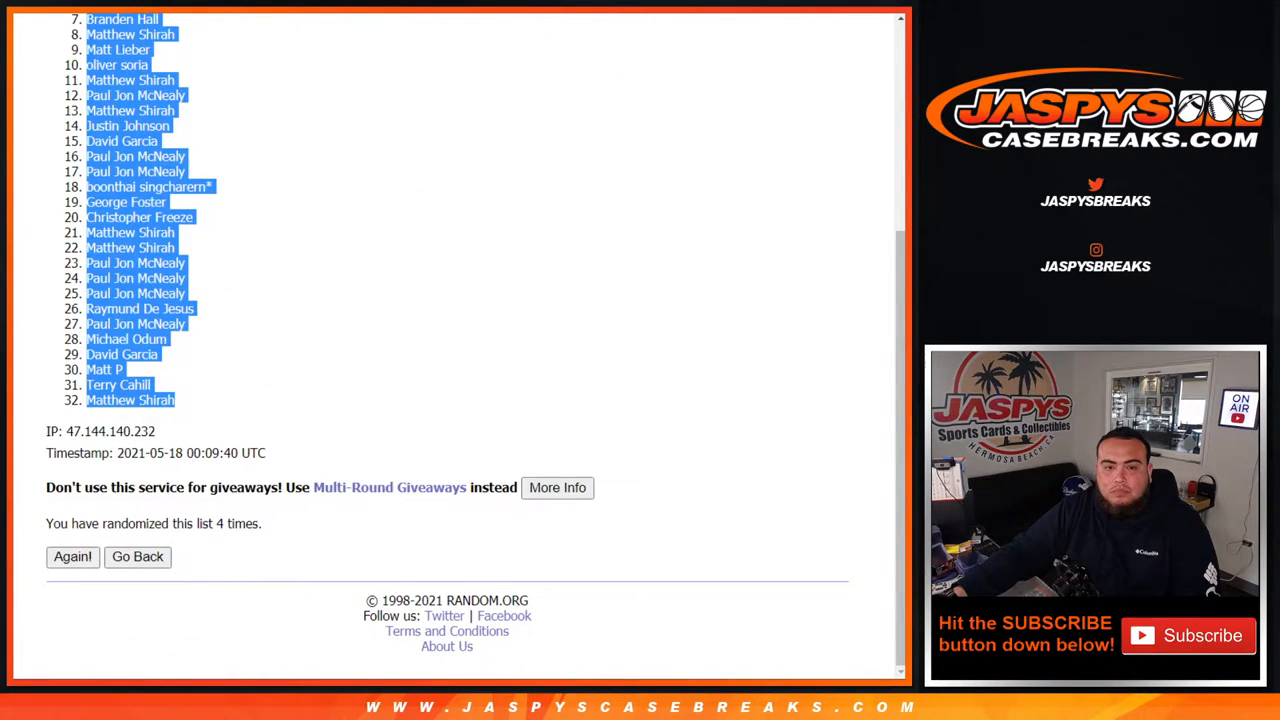
click(72, 556)
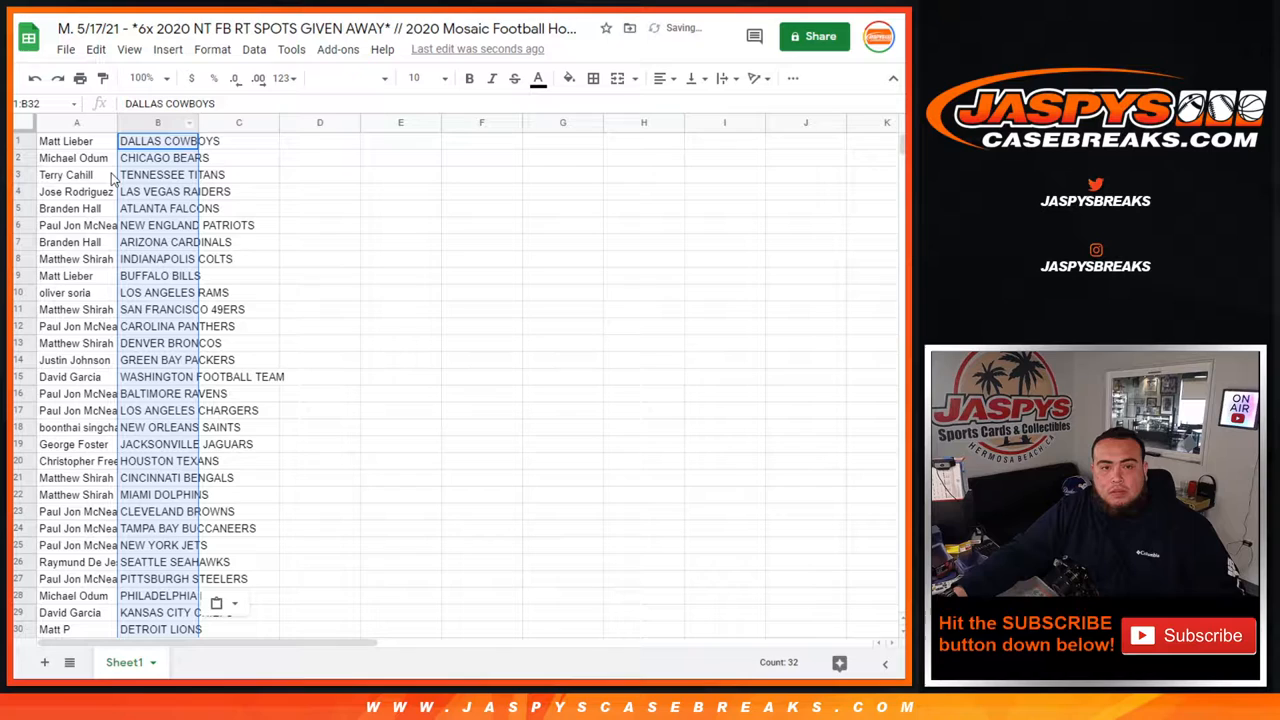
Give the whole name-and-team list 14-point text and cell borders.
click(416, 78)
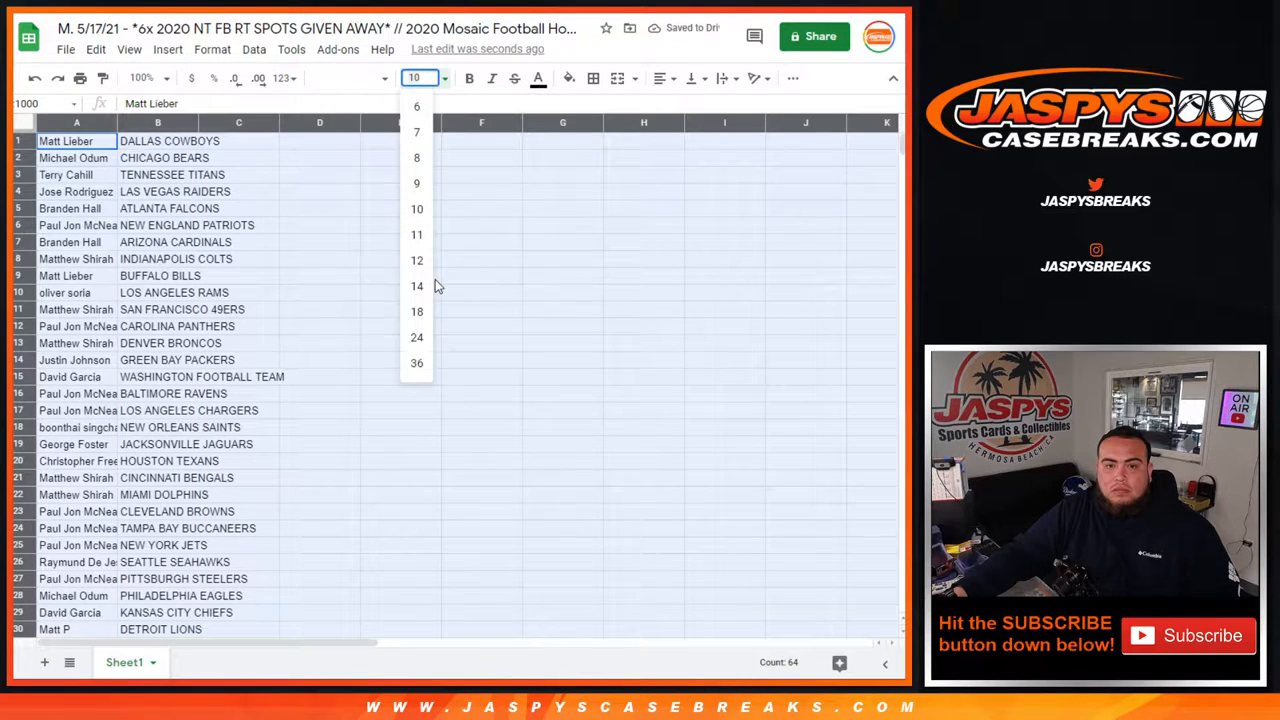
click(416, 286)
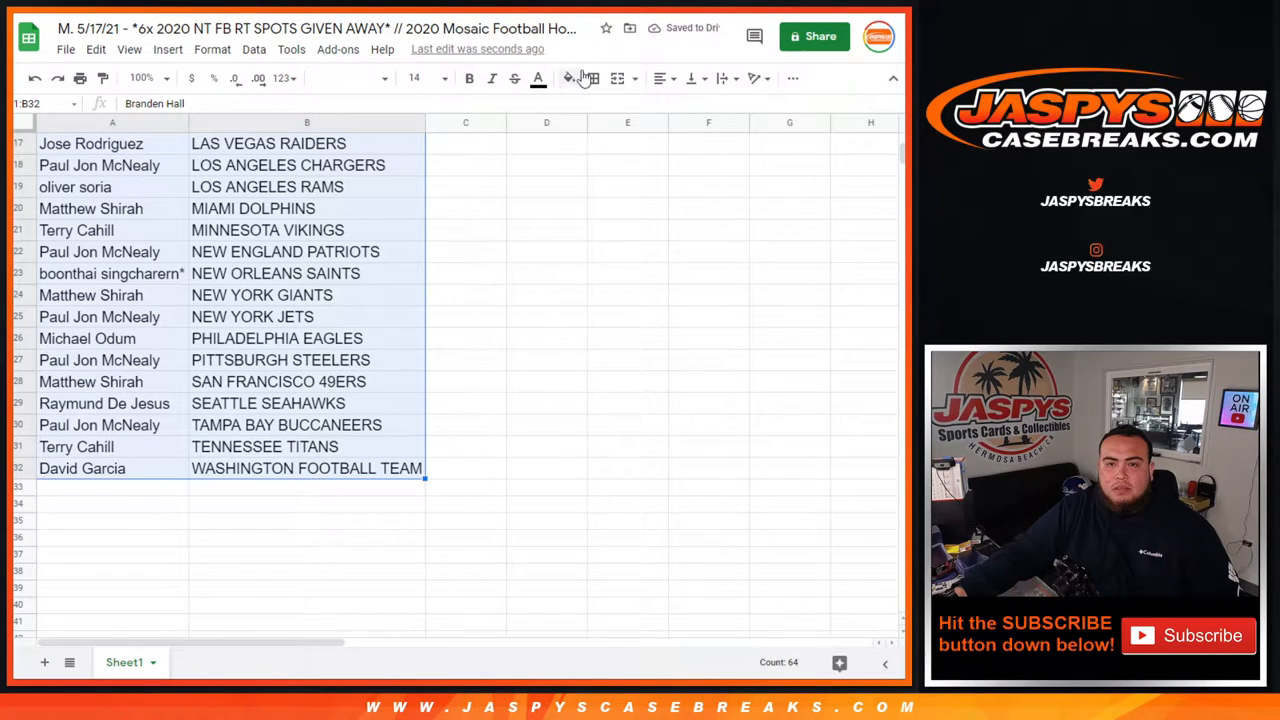
click(660, 78)
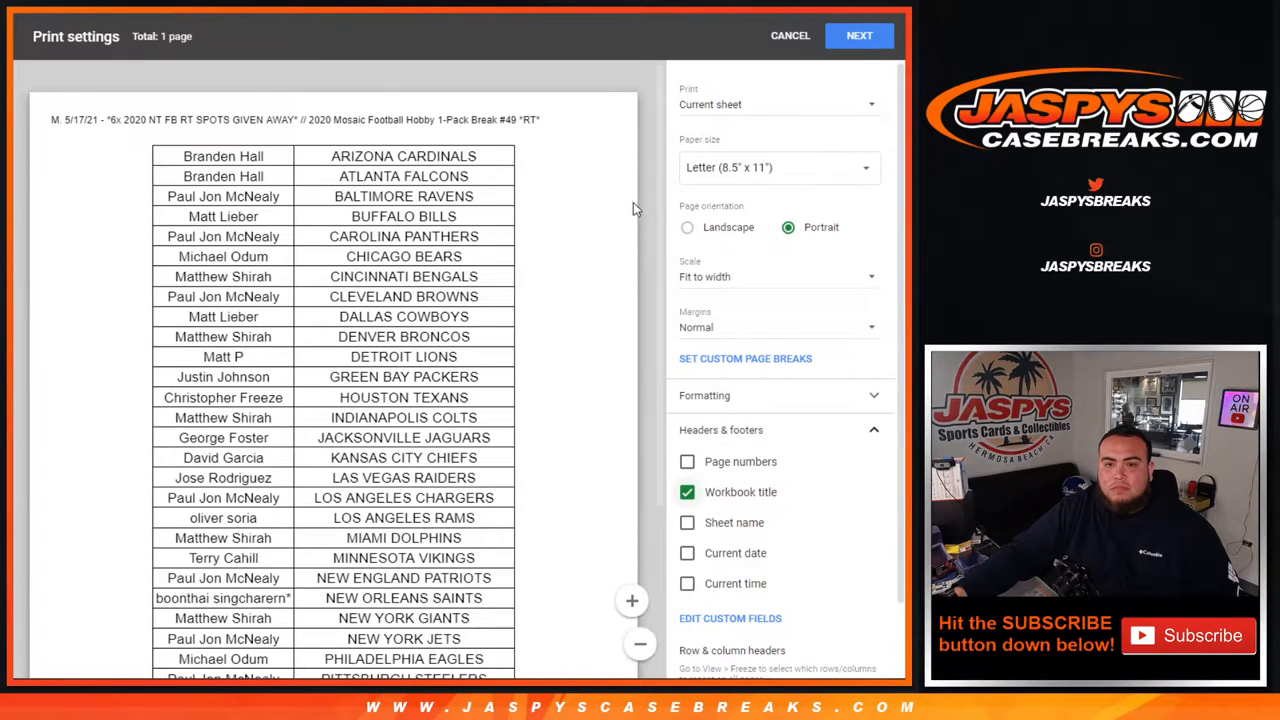
Keep Letter portrait fit-to-width print settings and proceed with Next.
scroll(down, 3)
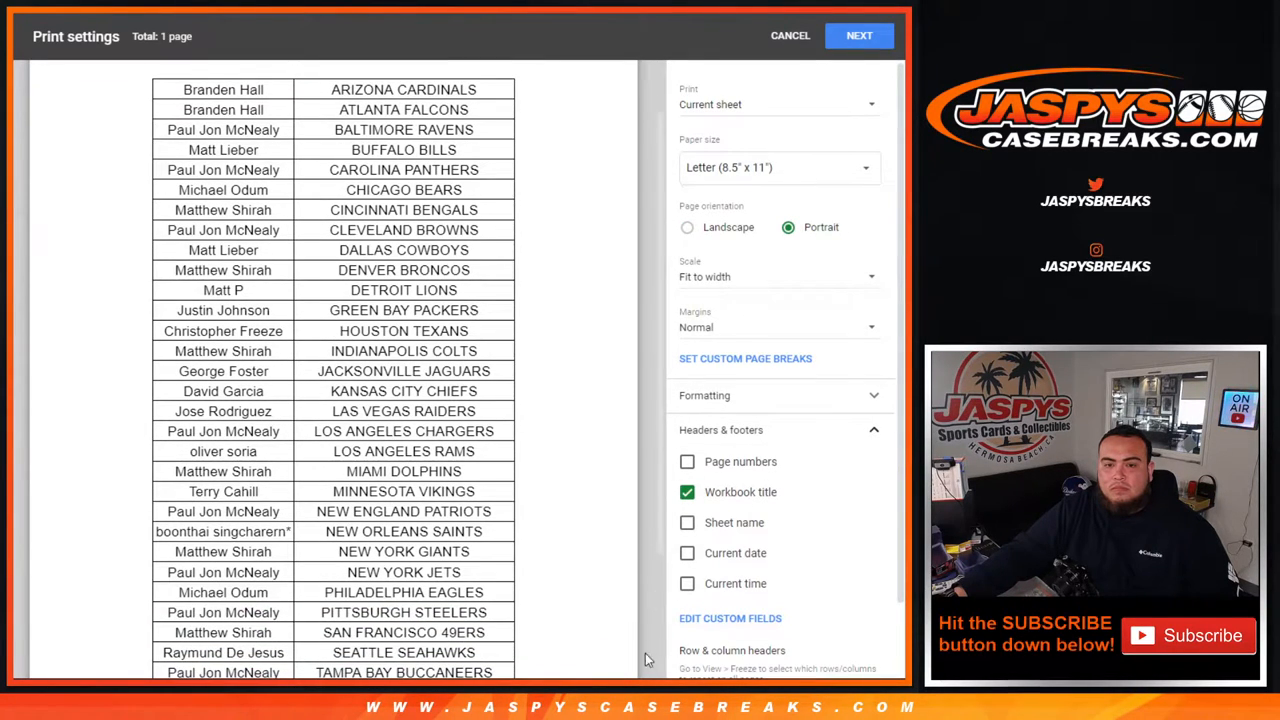
scroll(down, 3)
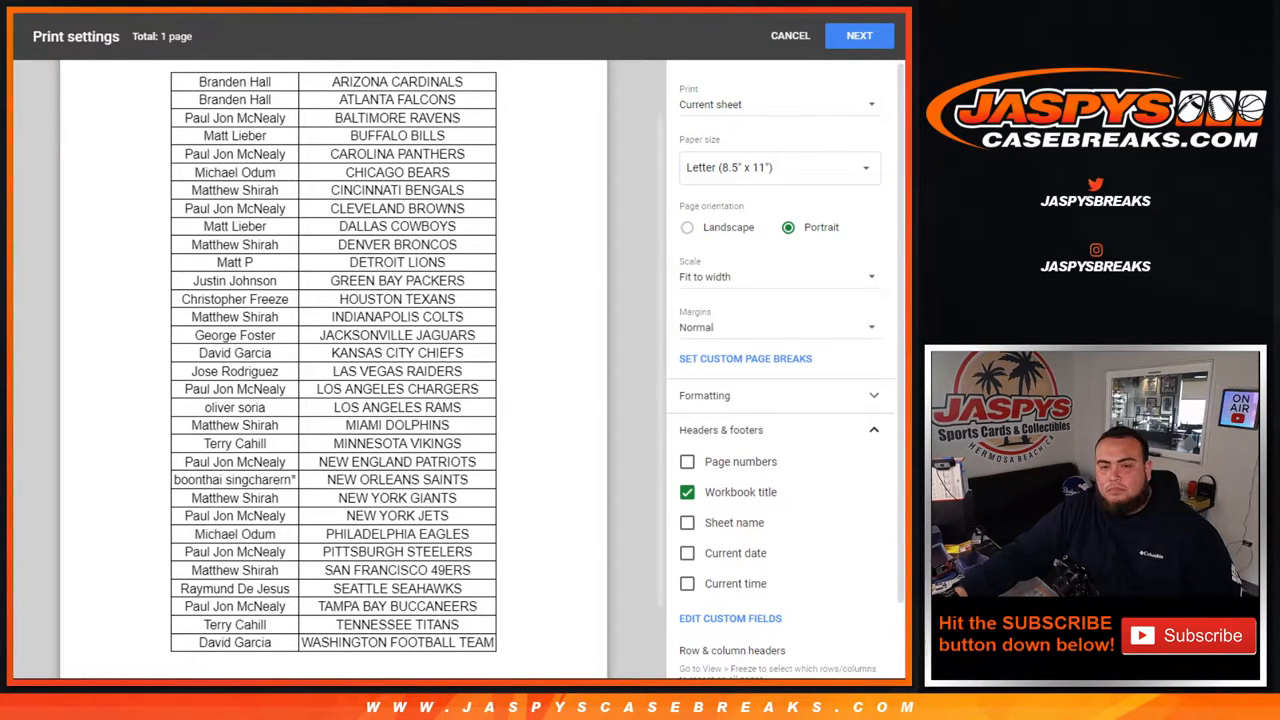
mouse_move(108, 338)
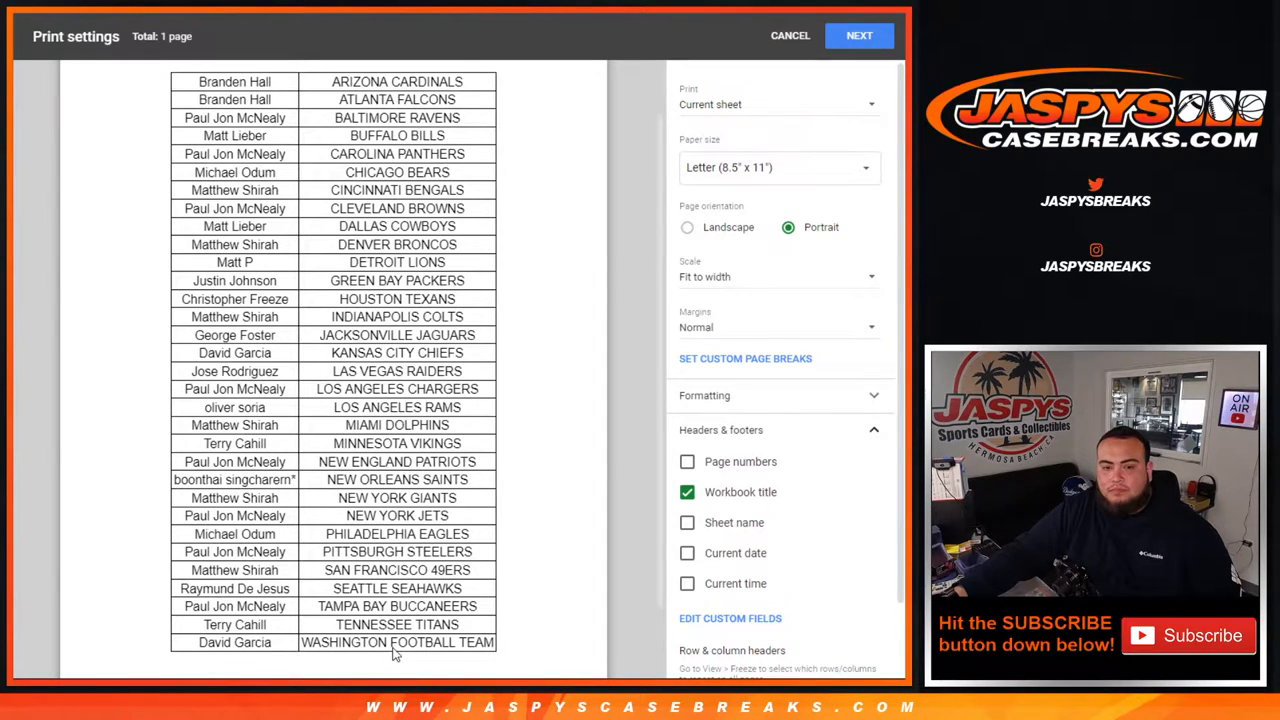
mouse_move(602, 668)
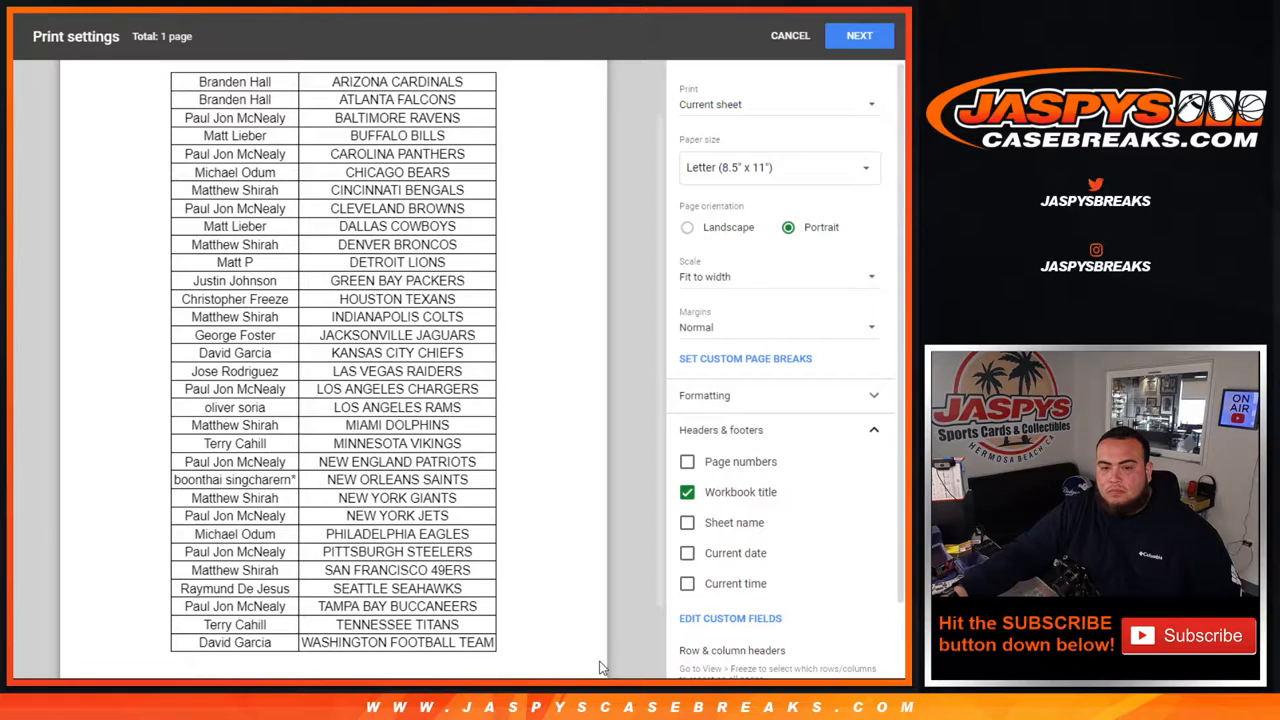
mouse_move(444, 562)
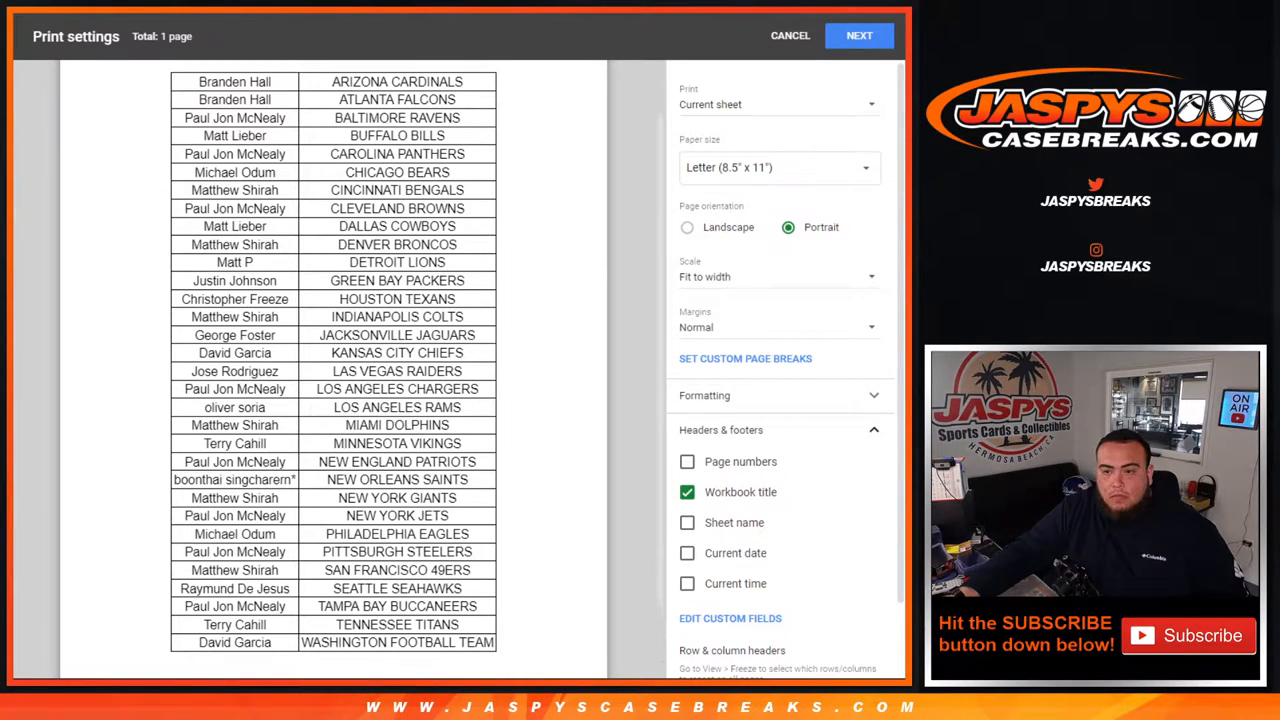
click(858, 36)
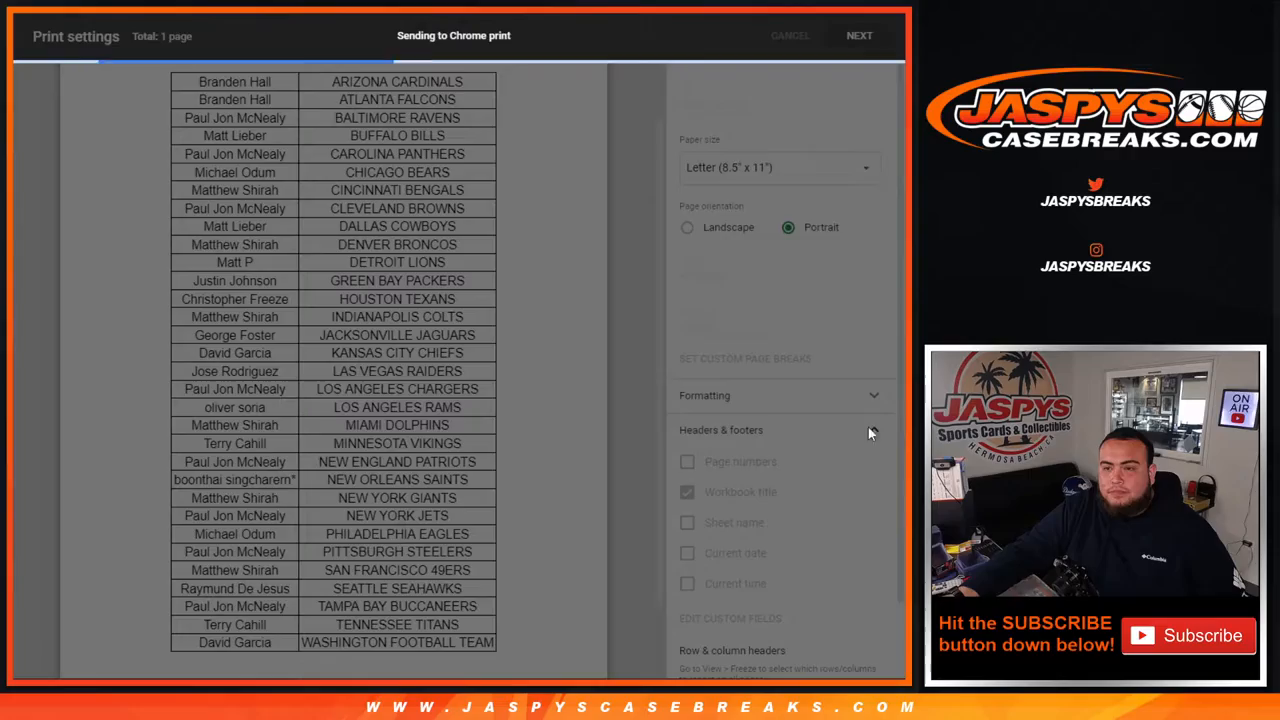
Print the name-to-team list from Chrome's print dialog.
click(858, 36)
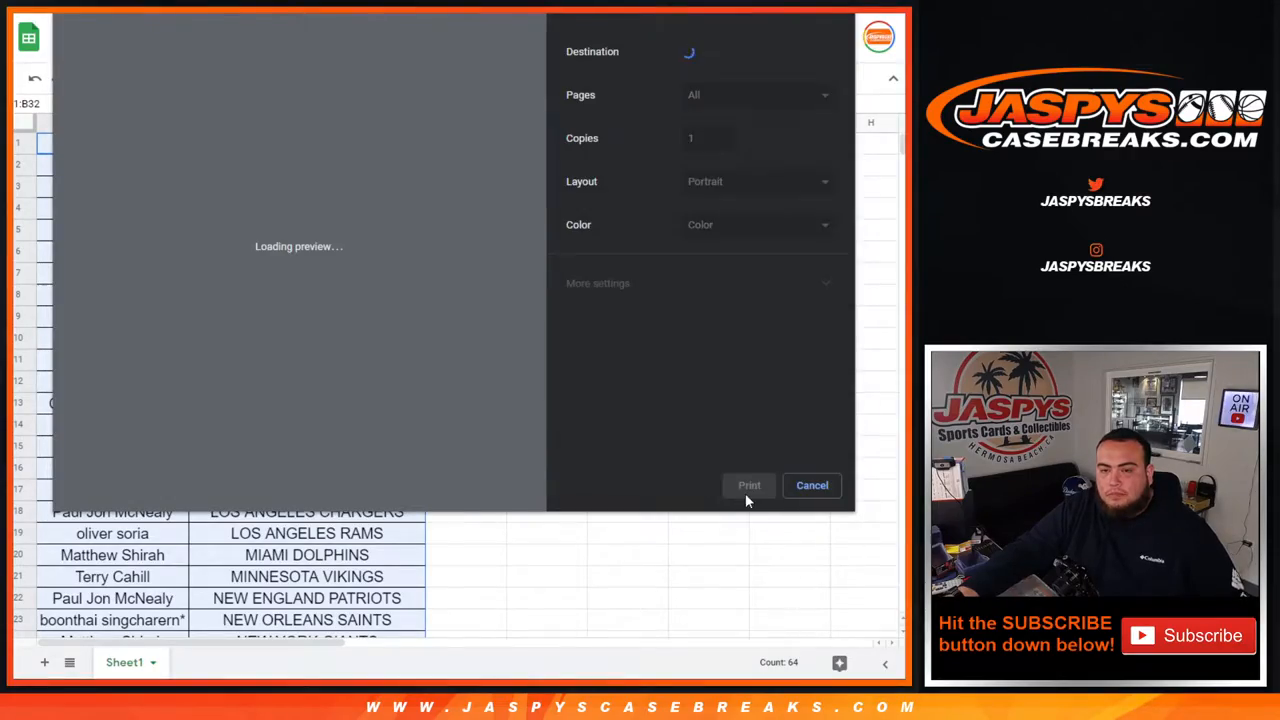
click(812, 486)
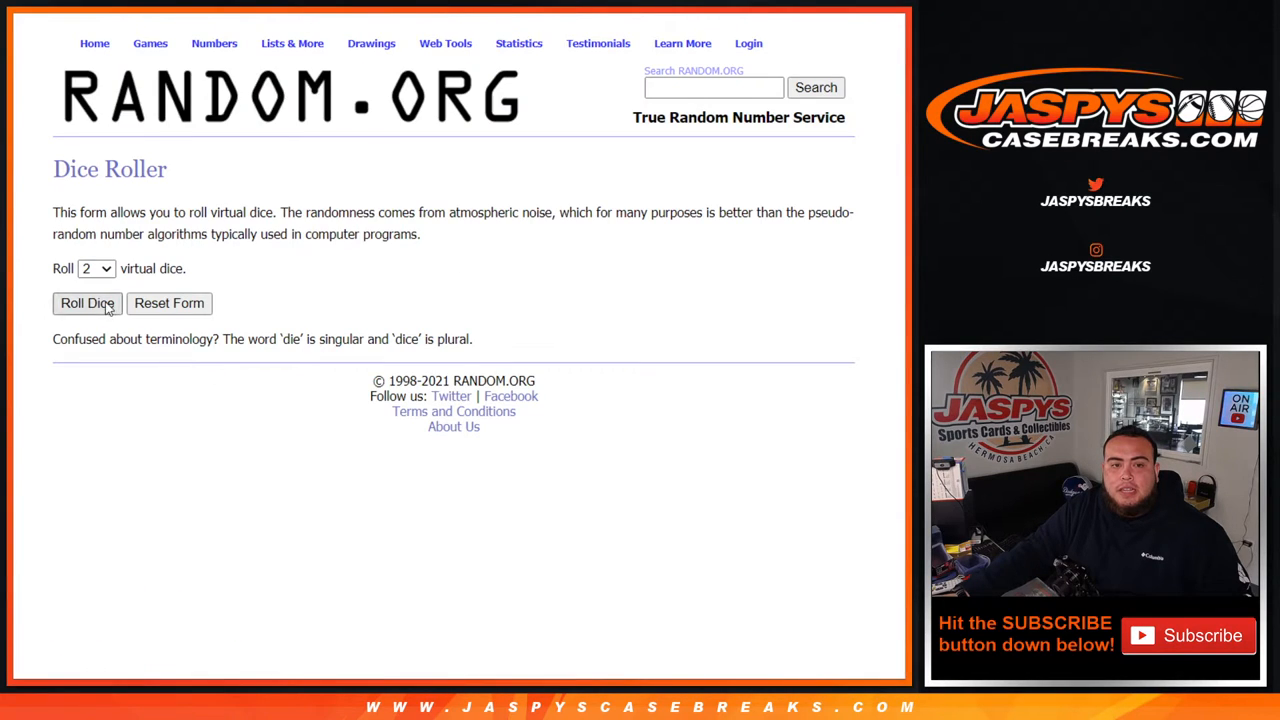
Roll the two virtual dice, then randomize the 32 names until the list reports 7 times.
click(88, 304)
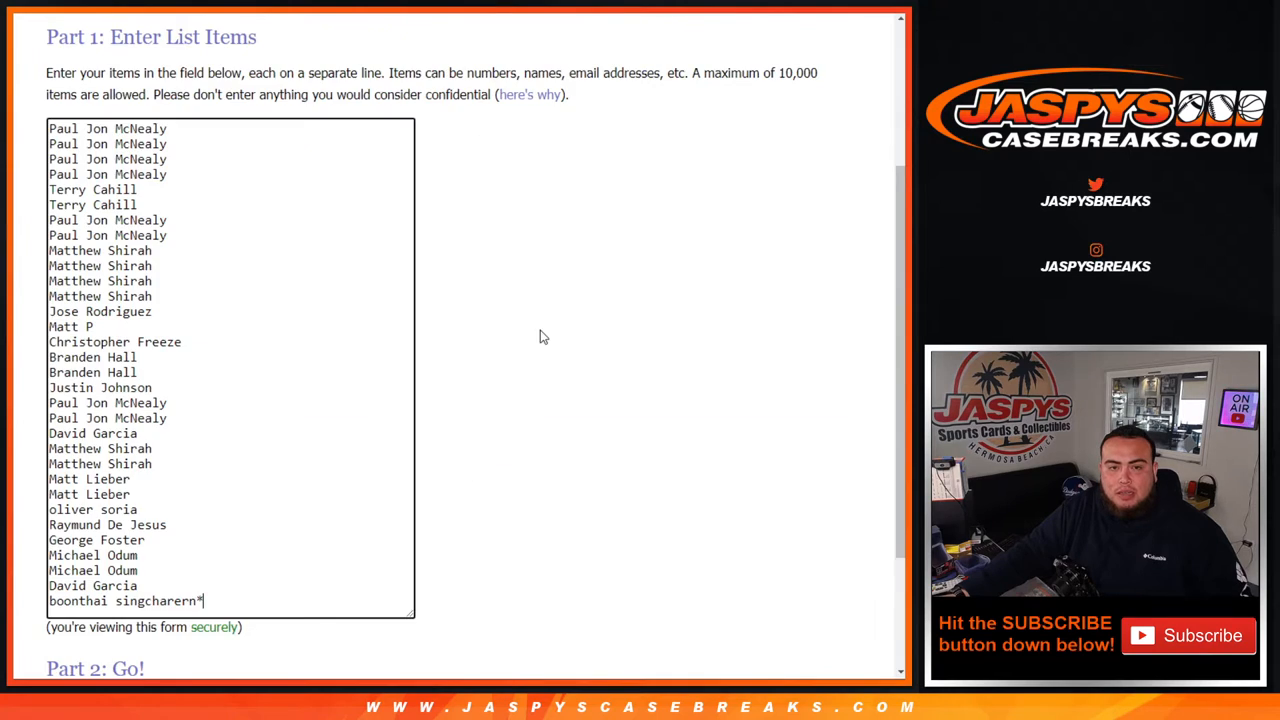
scroll(down, 3)
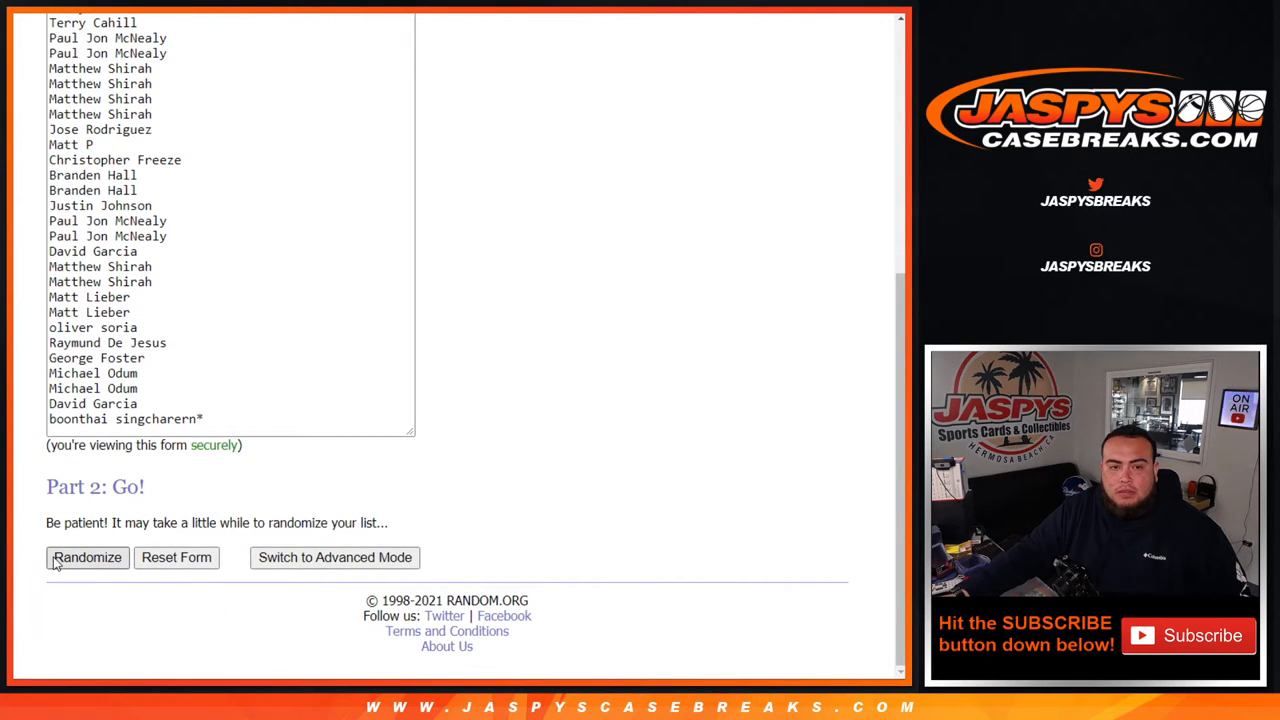
click(88, 556)
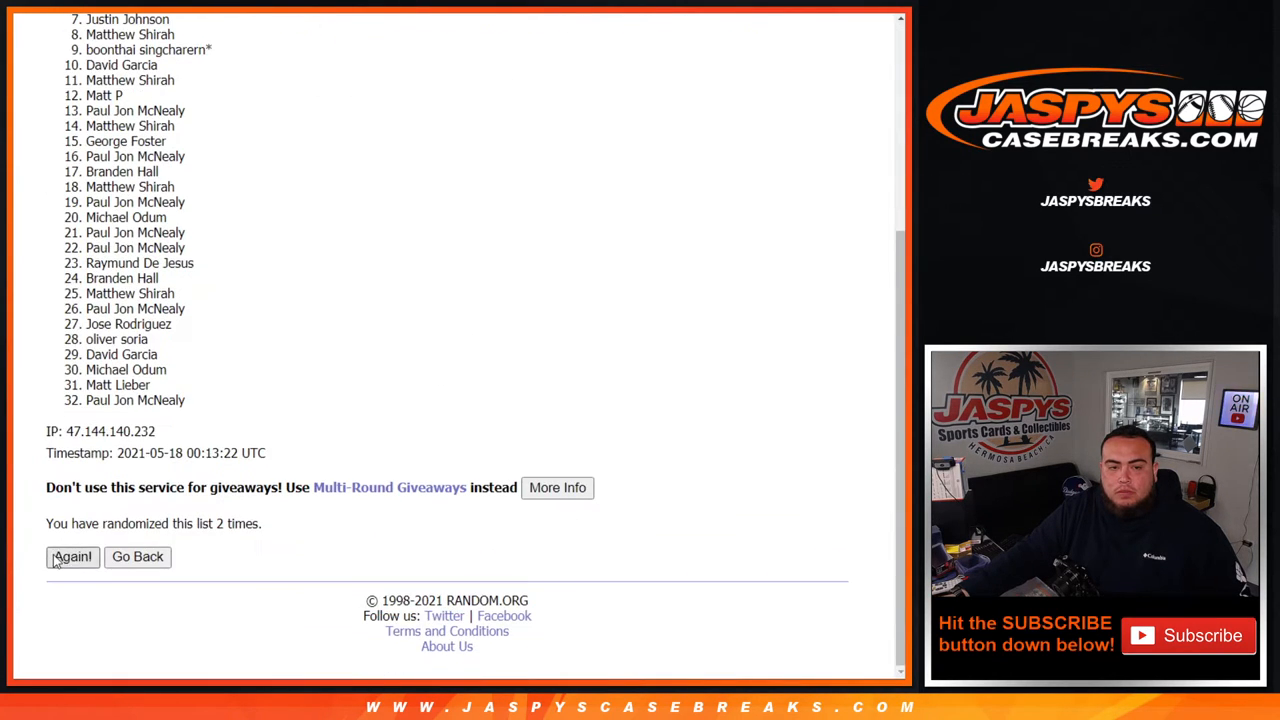
click(72, 556)
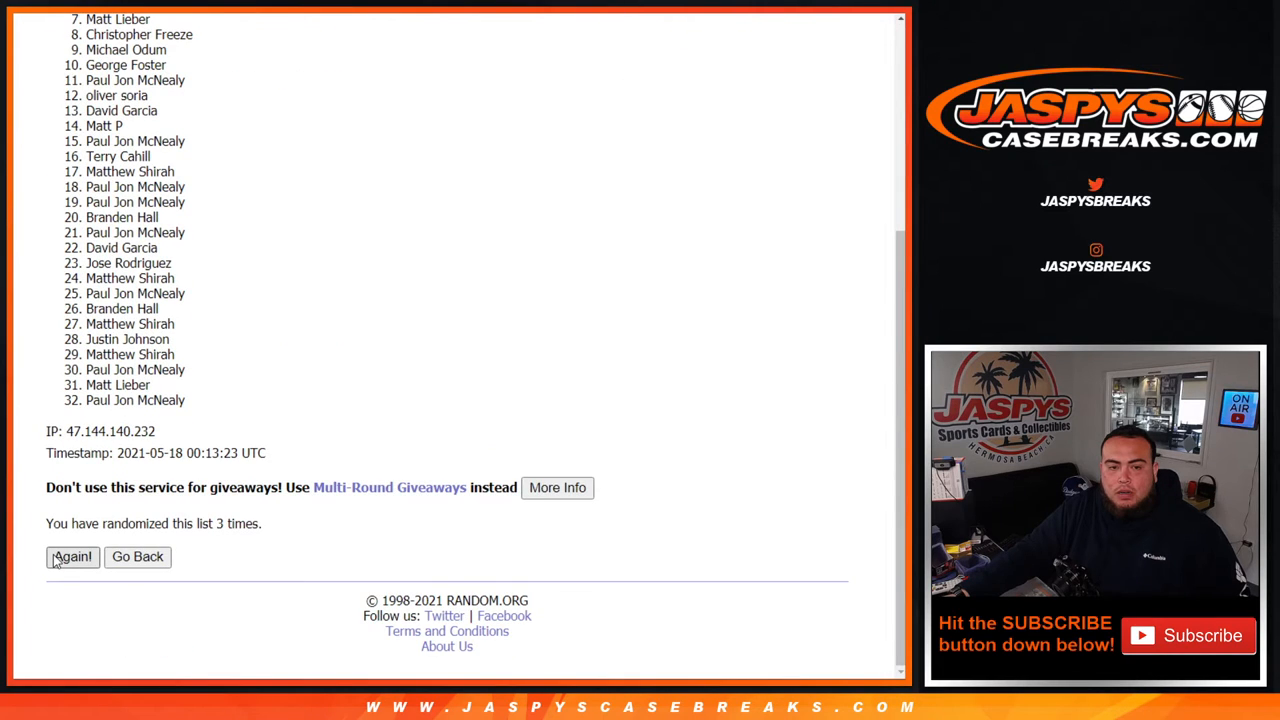
click(72, 556)
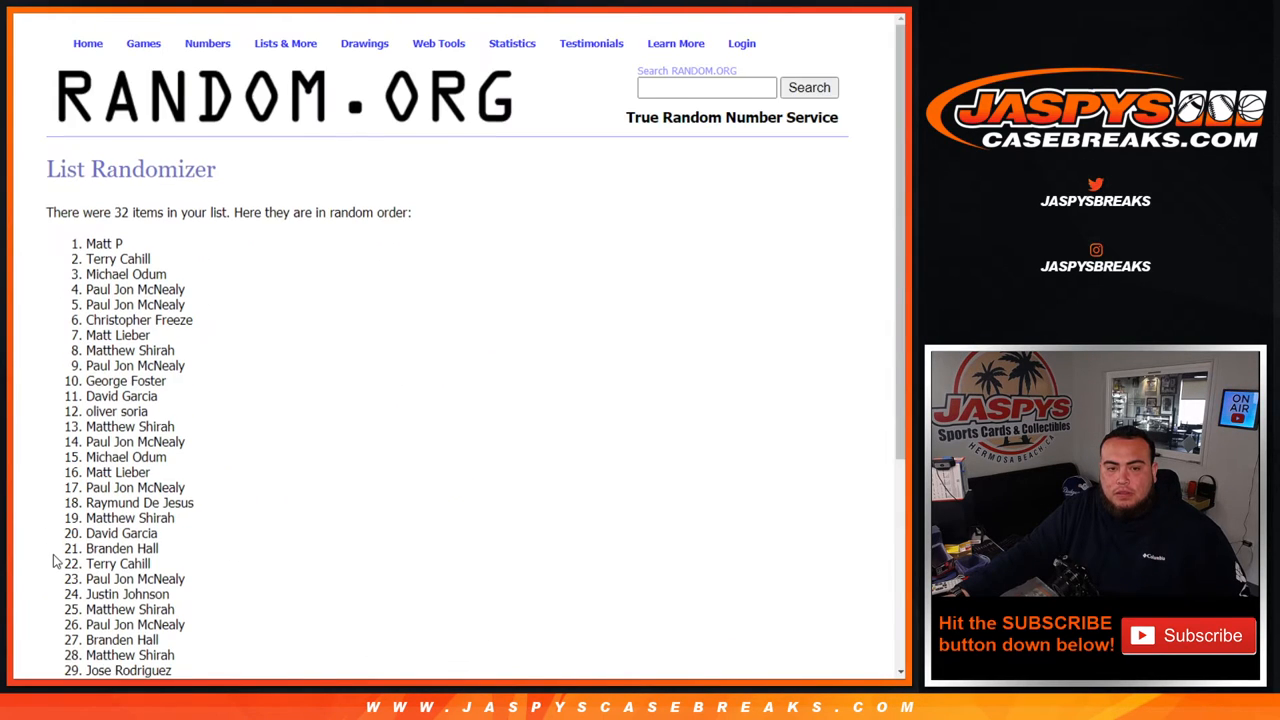
scroll(down, 3)
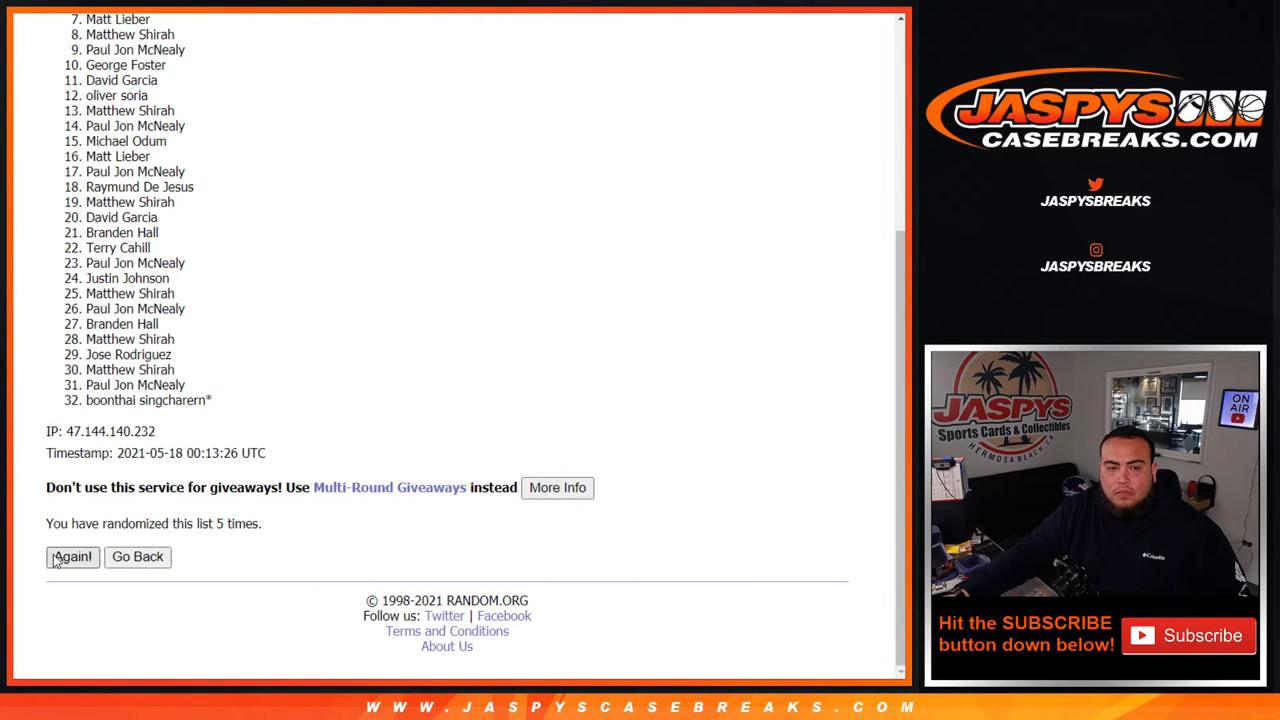
click(72, 556)
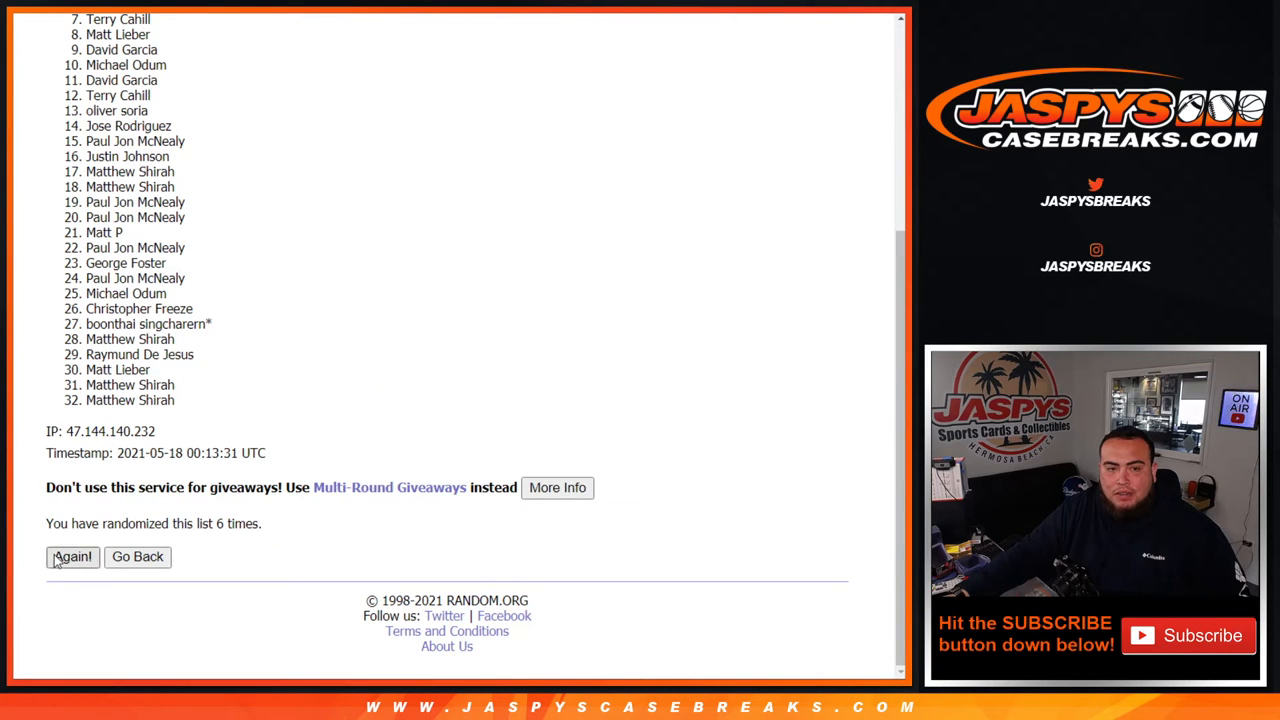
click(72, 556)
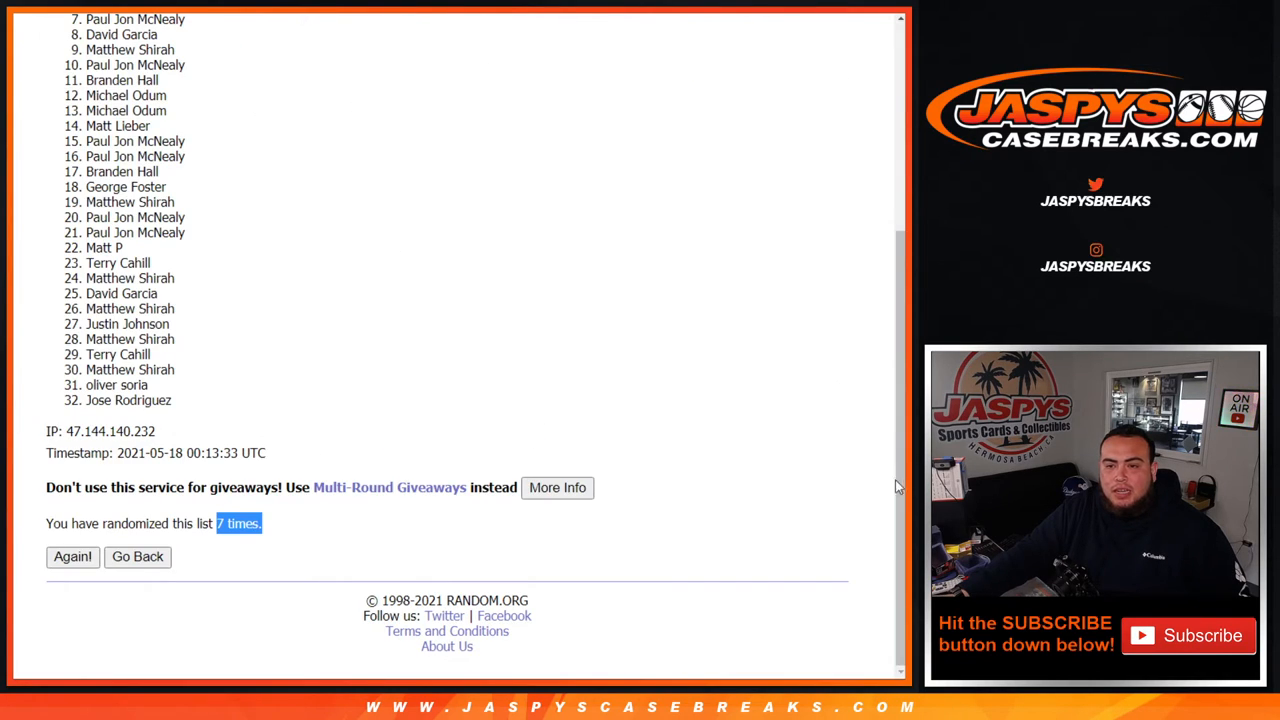
scroll(down, 3)
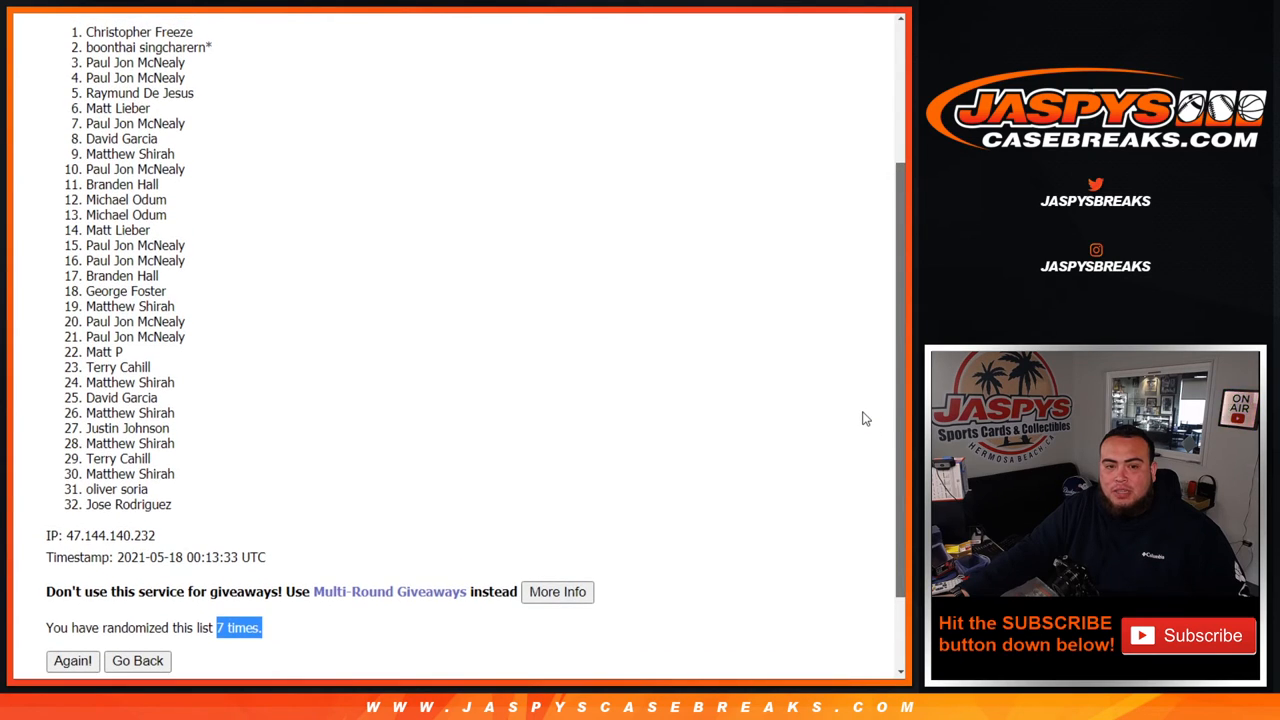
scroll(up, 3)
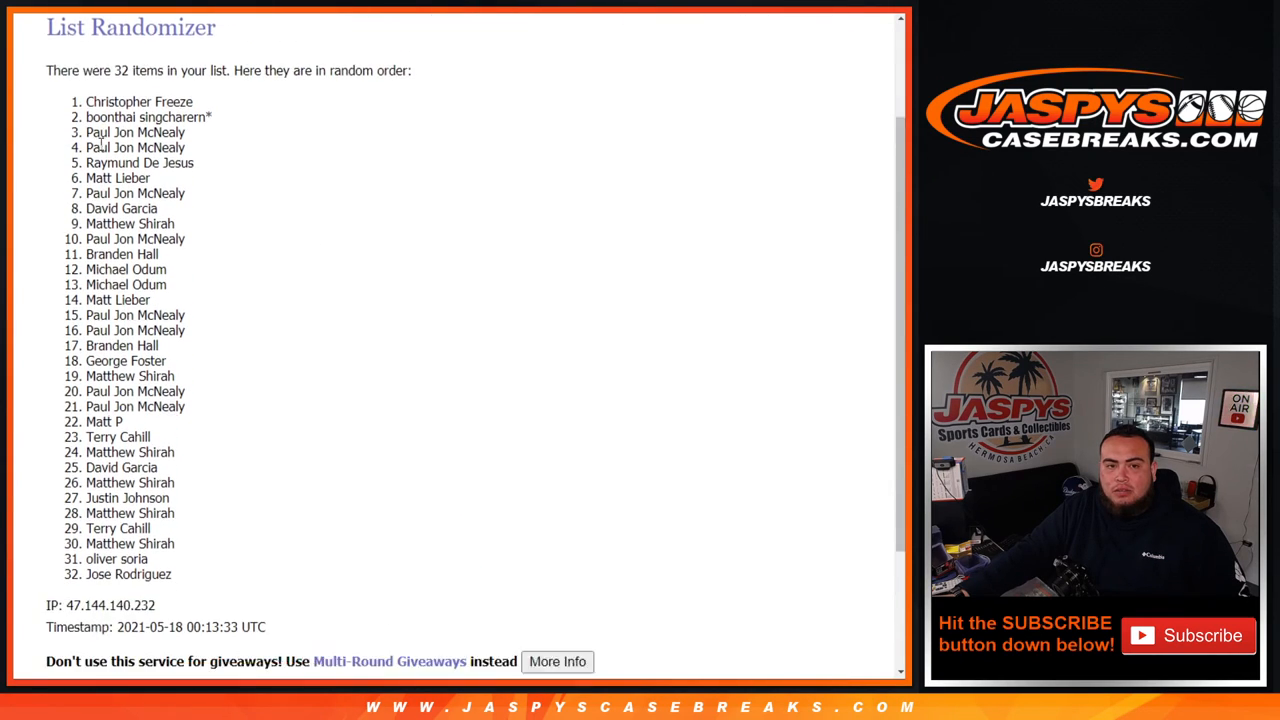